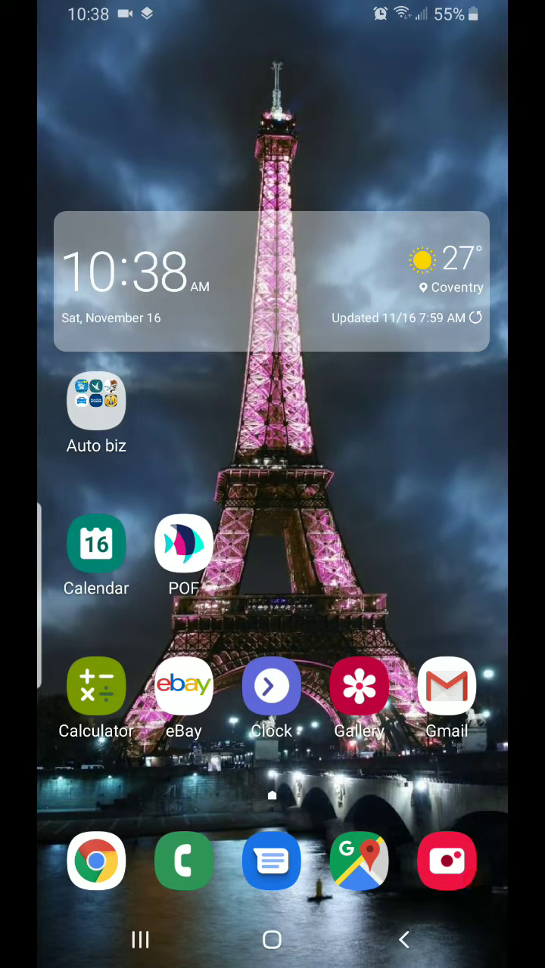
Step: Bring up the app drawer showing installed apps from Gboard through Piston
scroll(up, 3)
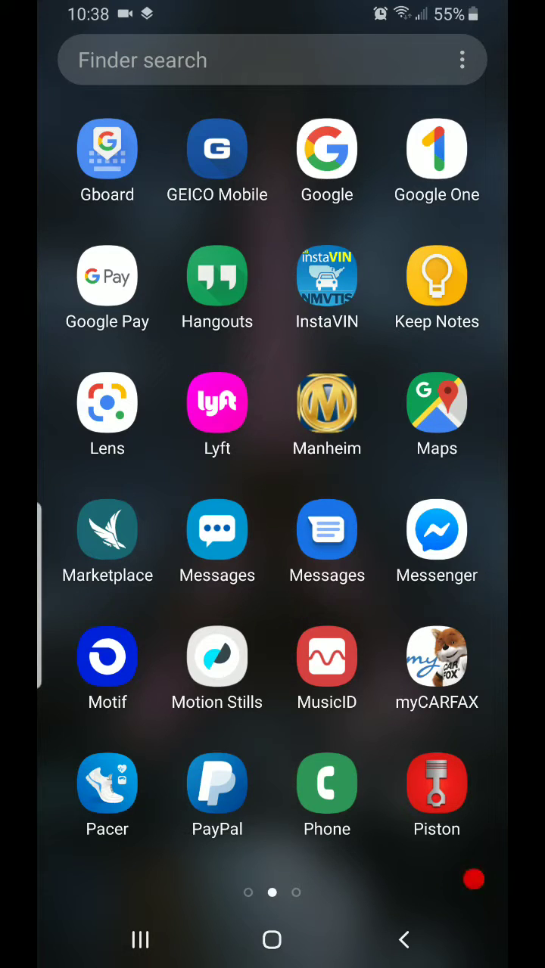
Step: Launch Messages and reveal its overflow options: Archived, Blocked contacts, Settings, Help & feedback
click(327, 530)
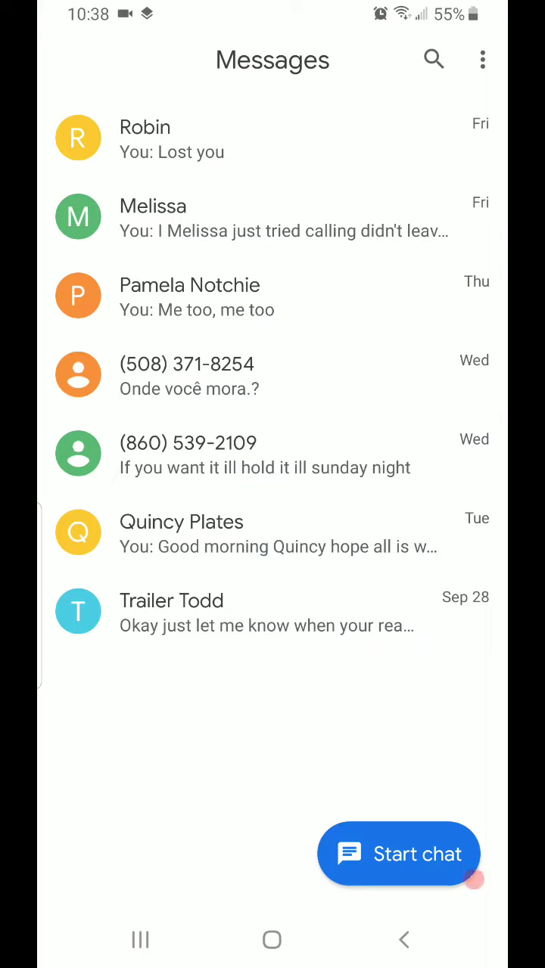
click(481, 61)
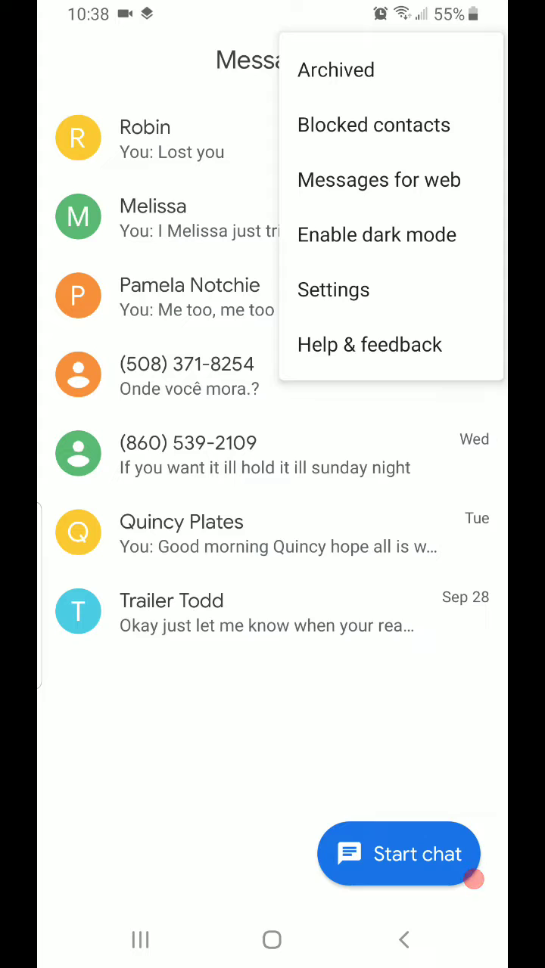
Step: Reach Settings > Chat features, which reports chat features unavailable due to the carrier
click(332, 290)
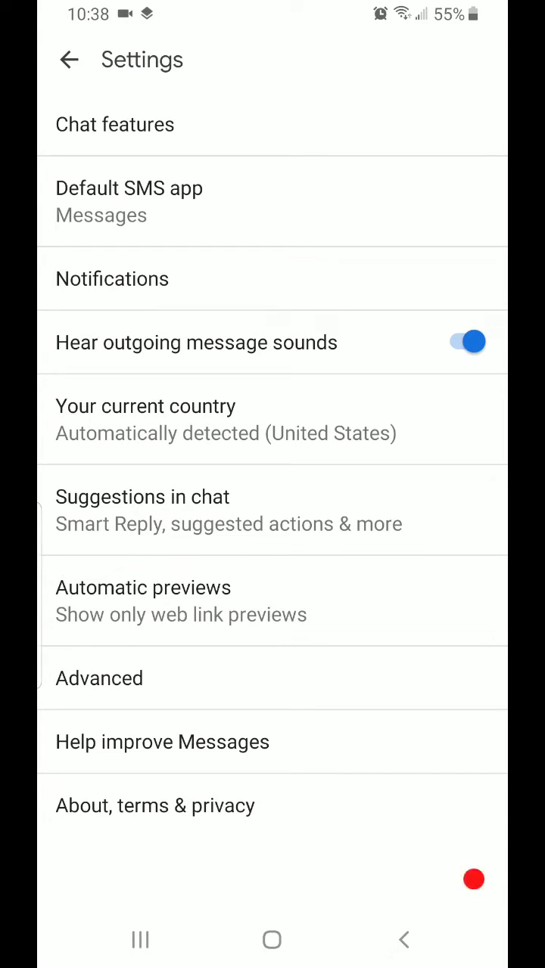
click(115, 125)
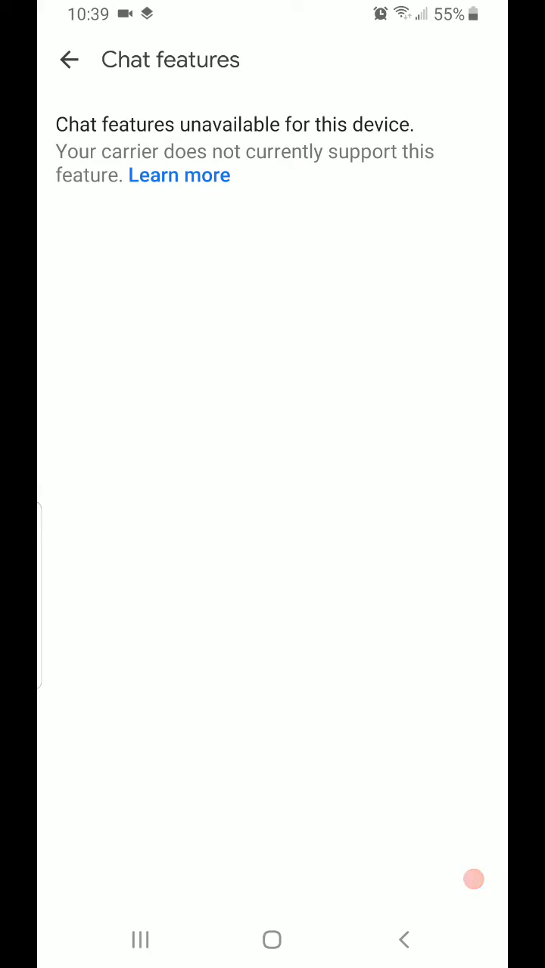
Step: Recheck Chat features (still unsupported by carrier) and return to the Settings list
click(70, 60)
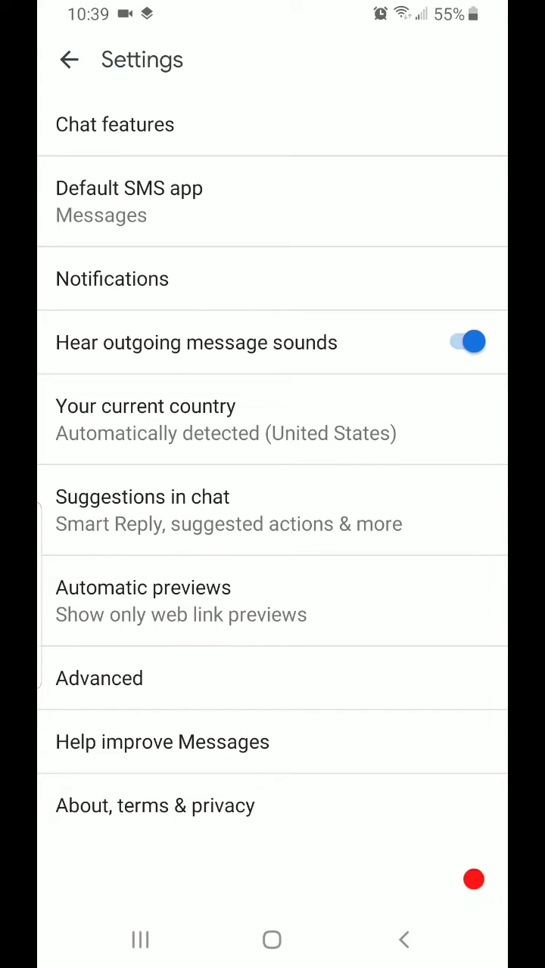
click(115, 124)
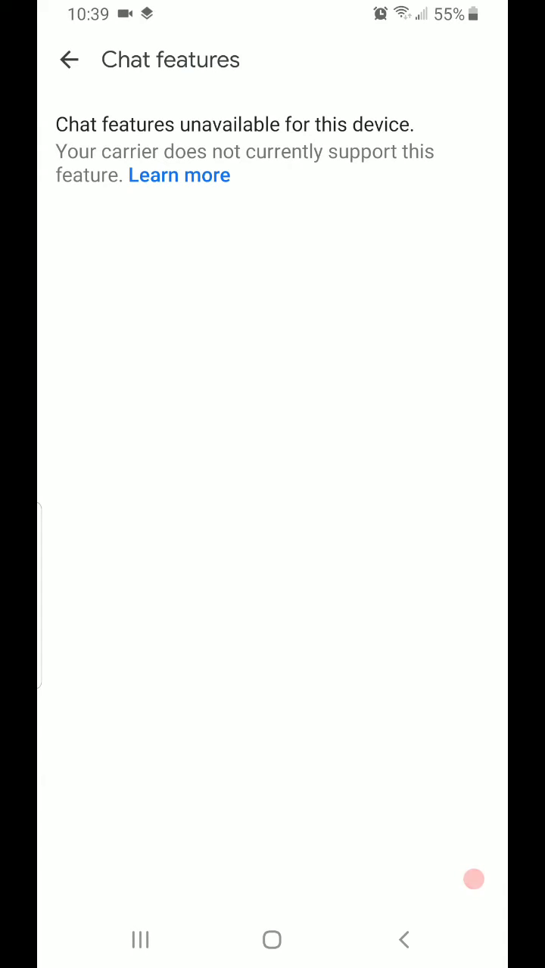
click(70, 61)
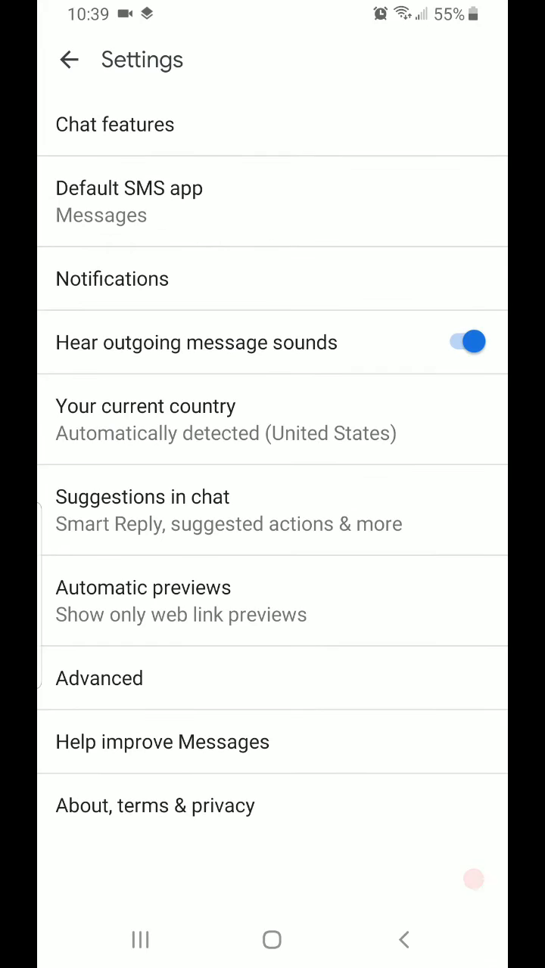